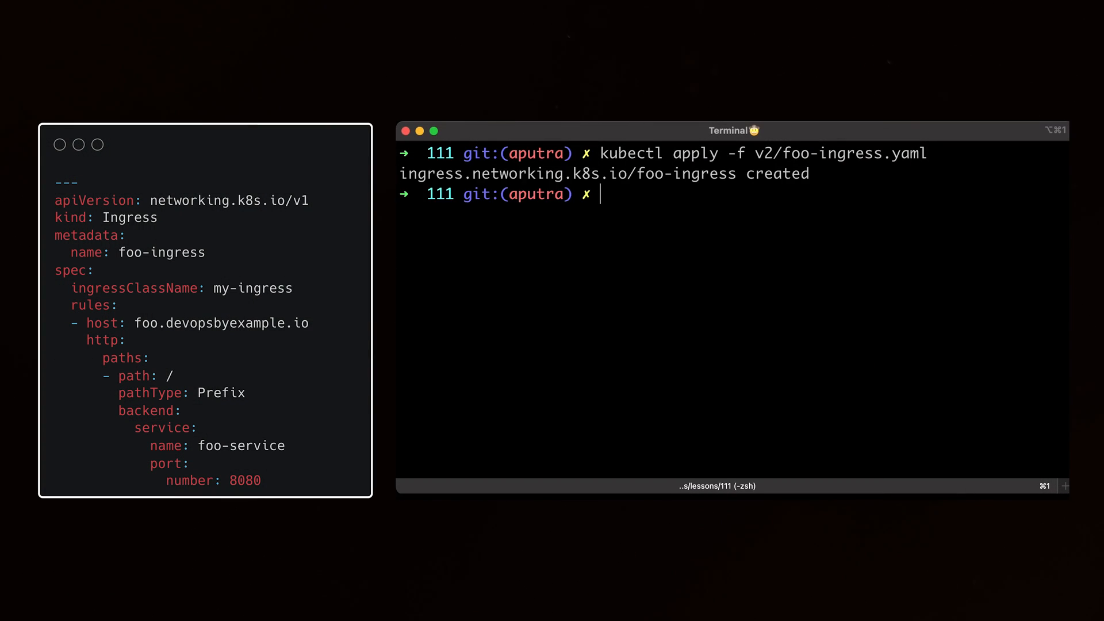
text(kubectl get ing)
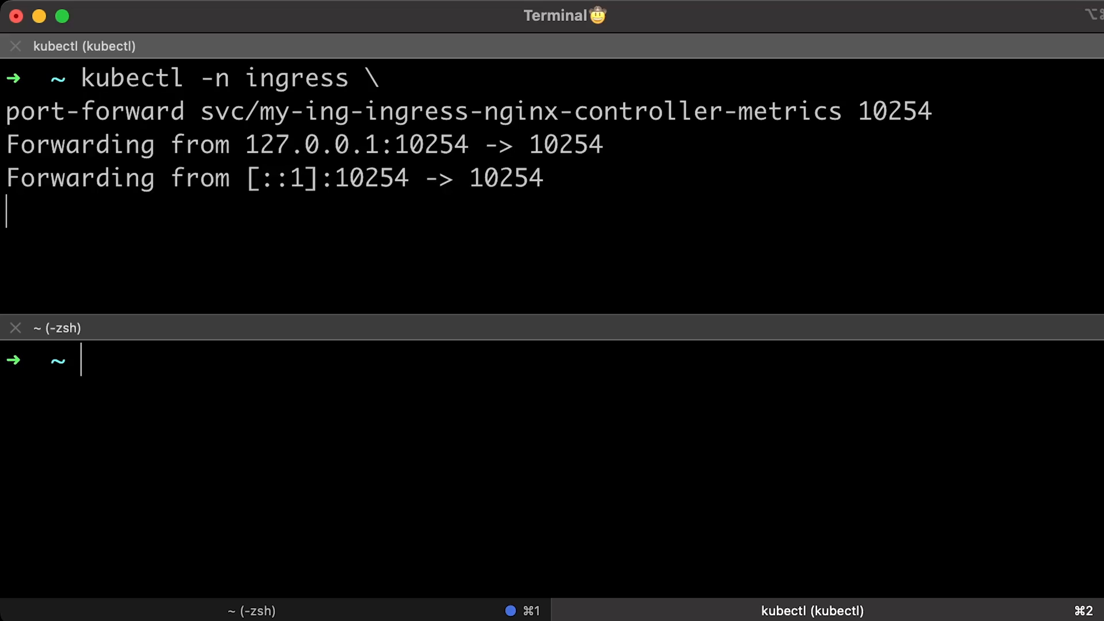
text(curl localhost:10254/metrics)
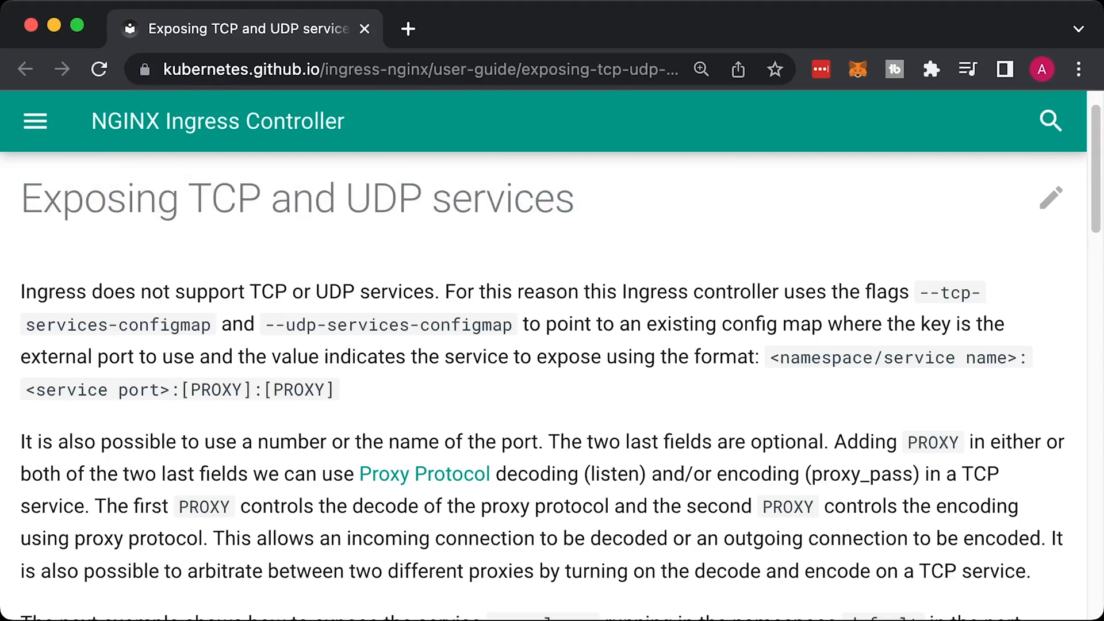
scroll(down, 3)
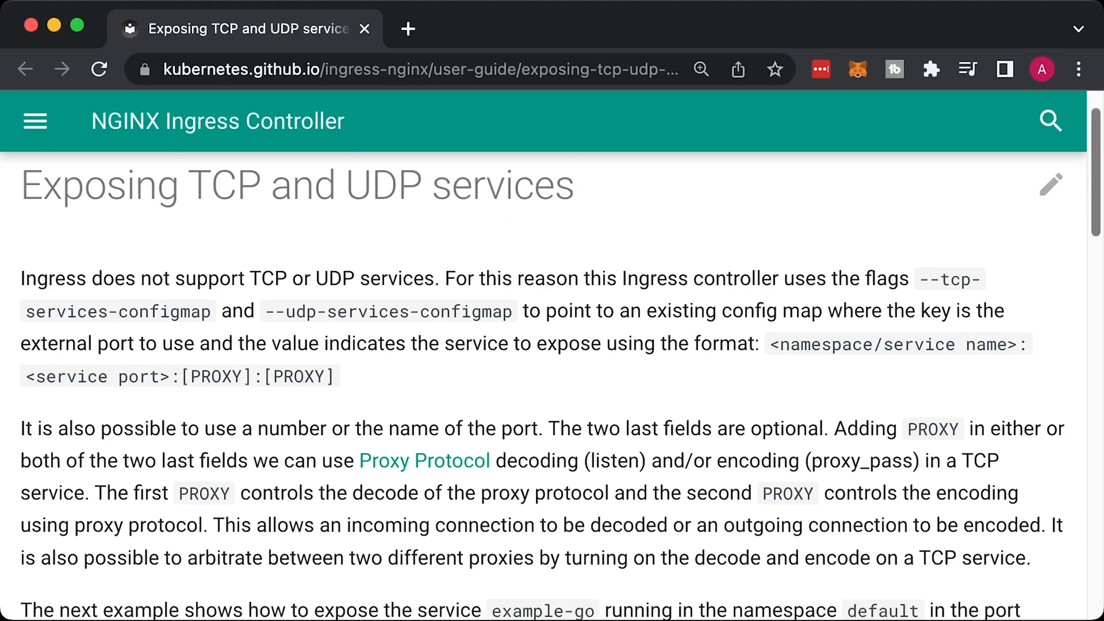
scroll(down, 3)
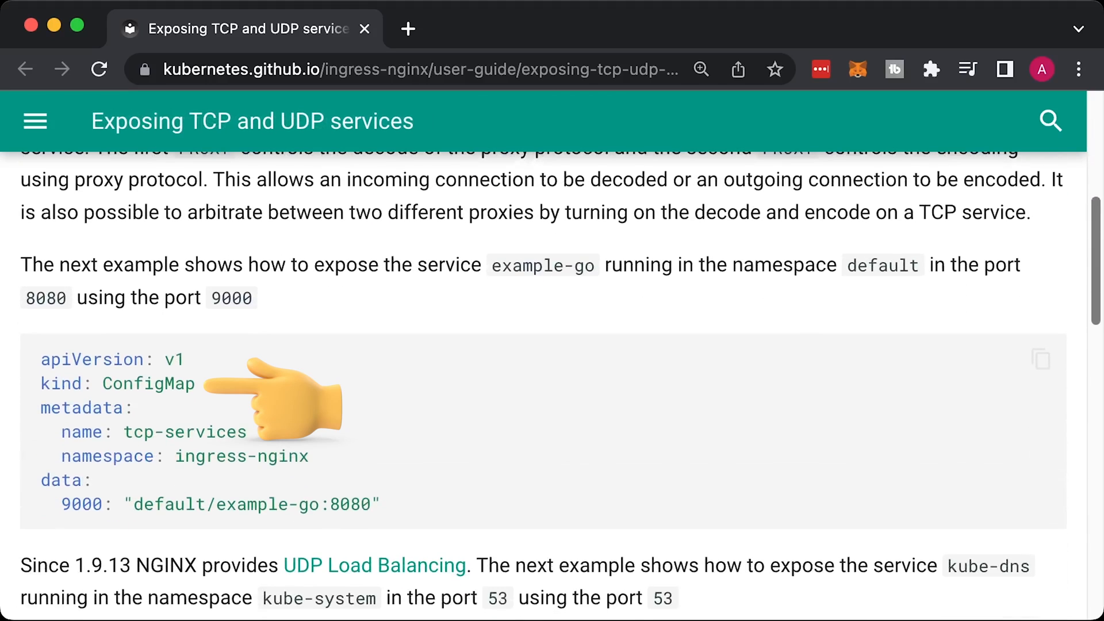
mouse_move(473, 527)
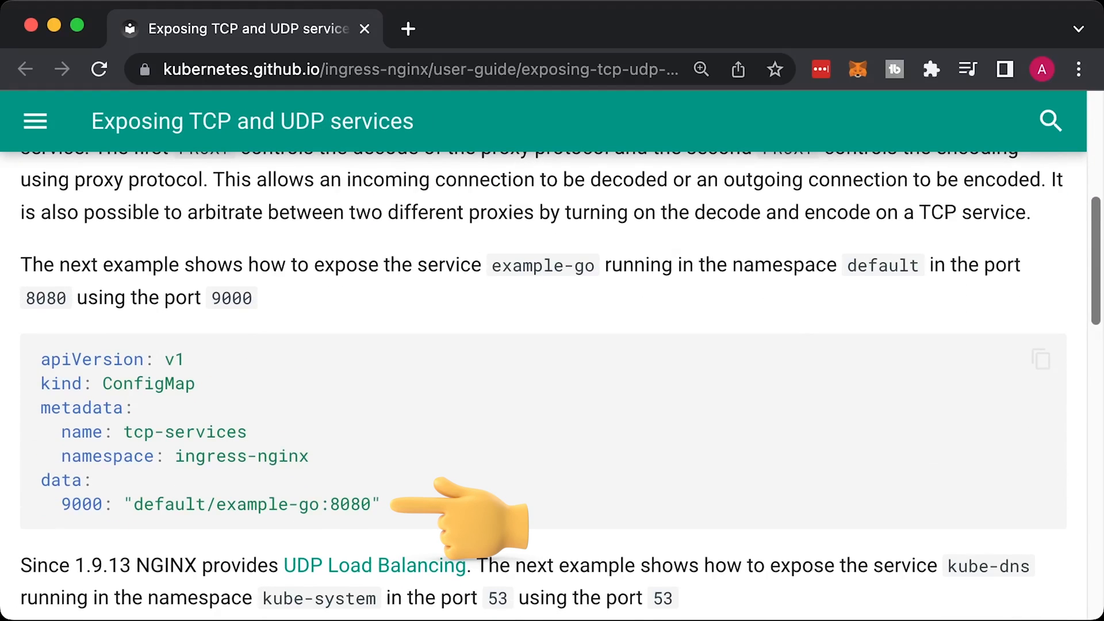